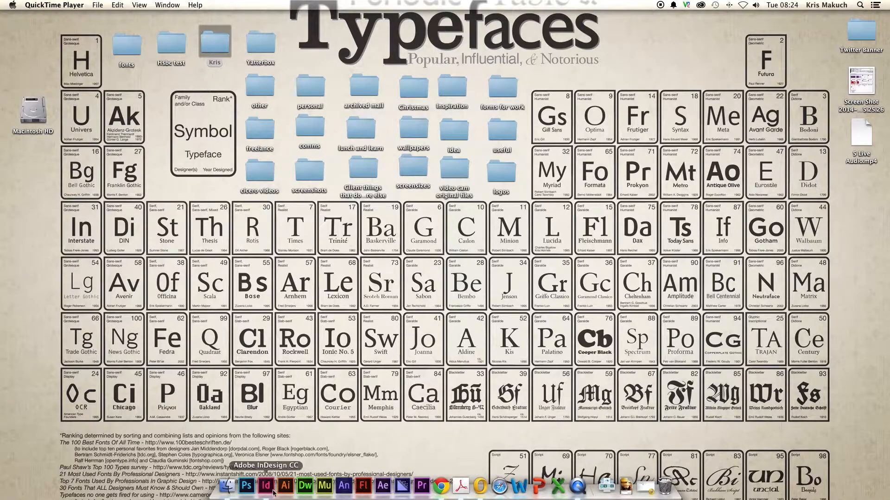
Launch InDesign from the Dock and bring up the File menu.
left_click(266, 486)
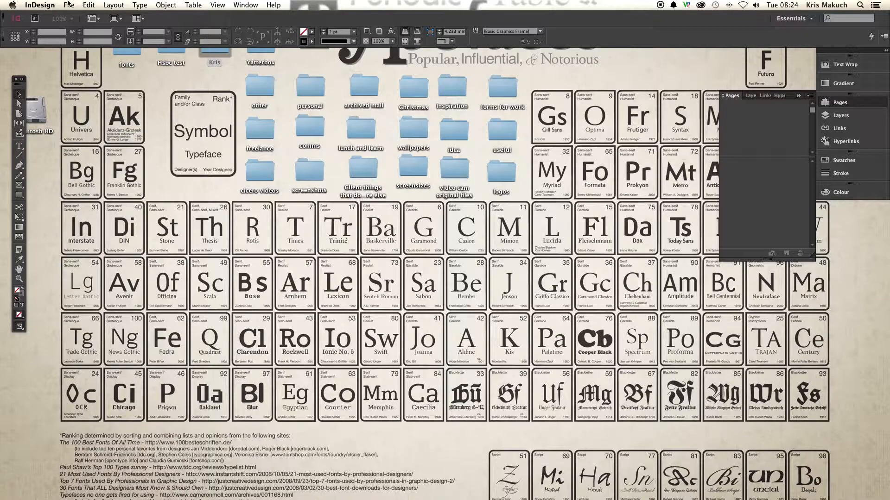
left_click(68, 4)
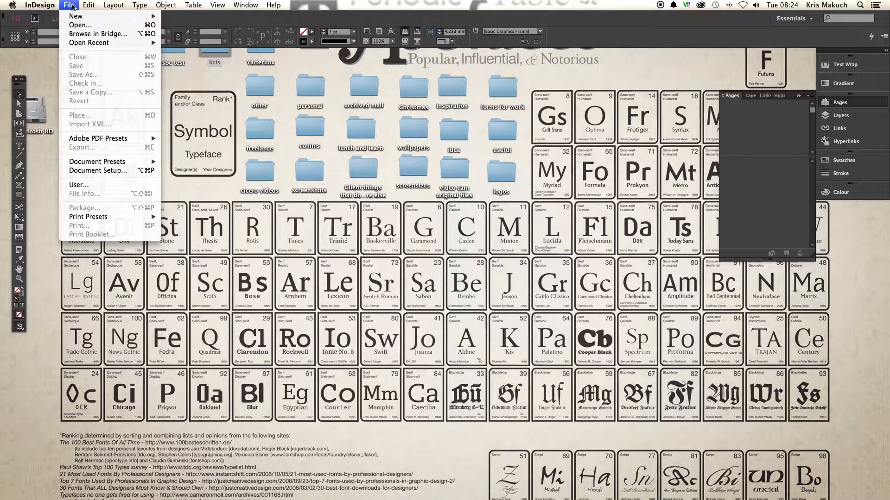
Create a new single-page A4 document with Facing Pages turned off.
left_click(76, 16)
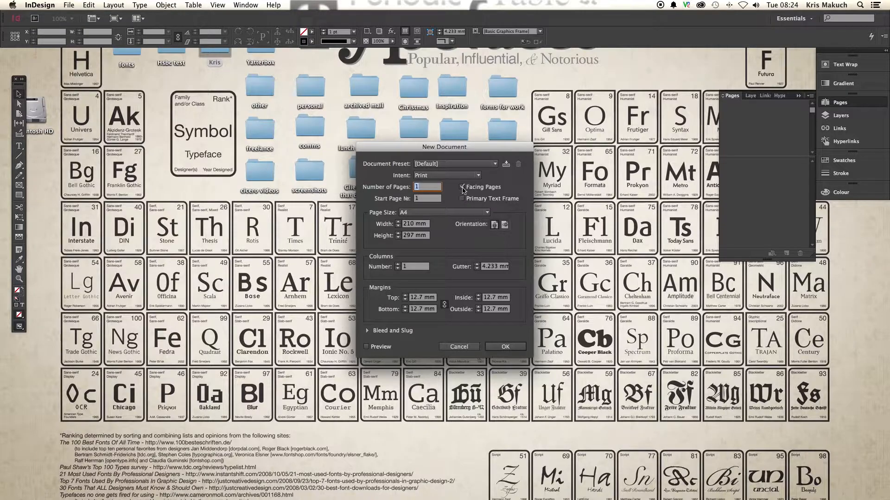
left_click(461, 187)
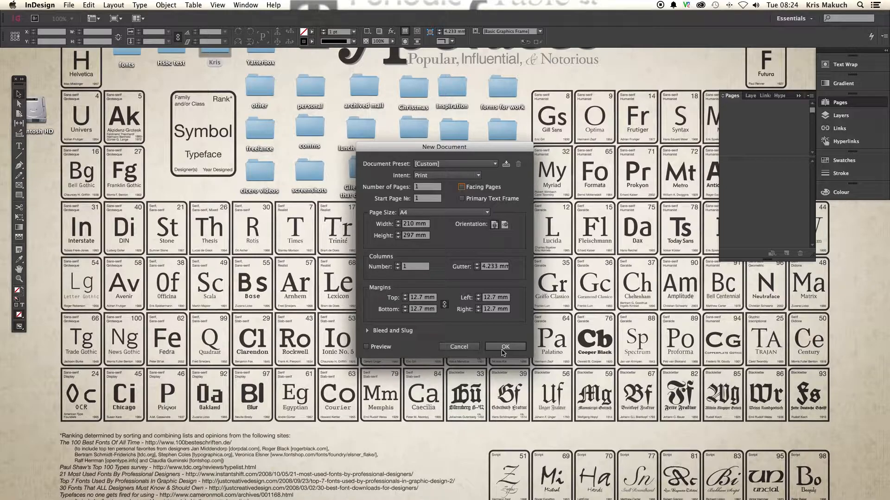
left_click(504, 347)
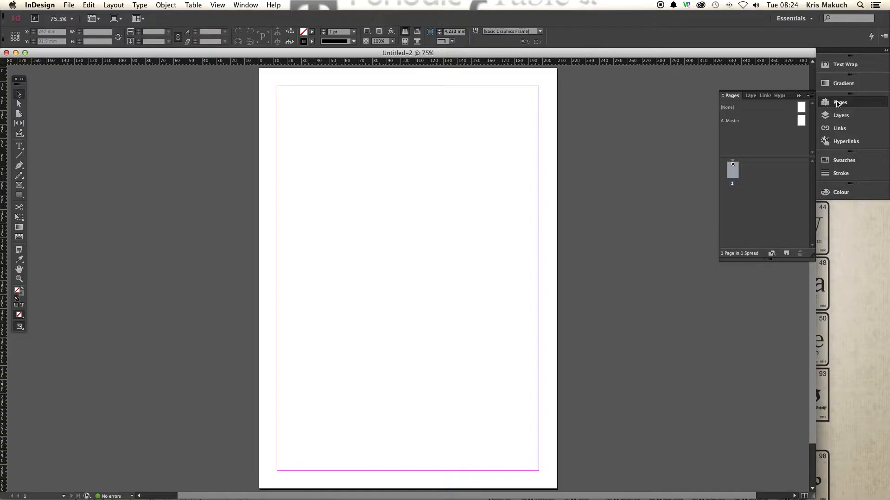
Draw an outlined circle near the top-left of A-Master with the Ellipse tool, then check pages 1 and 2.
left_click(800, 120)
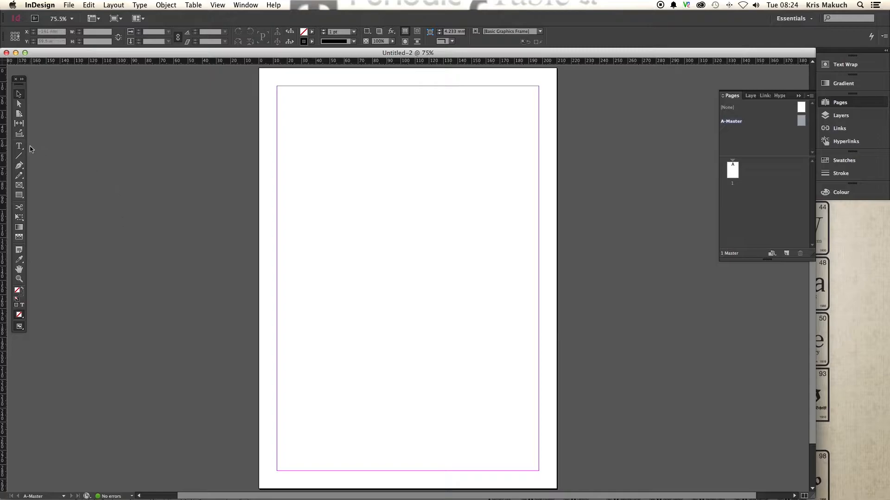
left_click(19, 147)
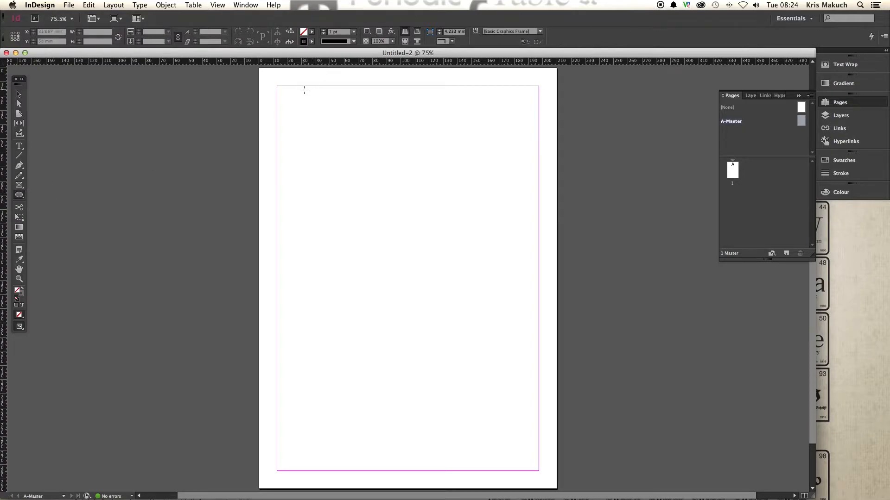
left_click_drag(304, 89, 439, 225)
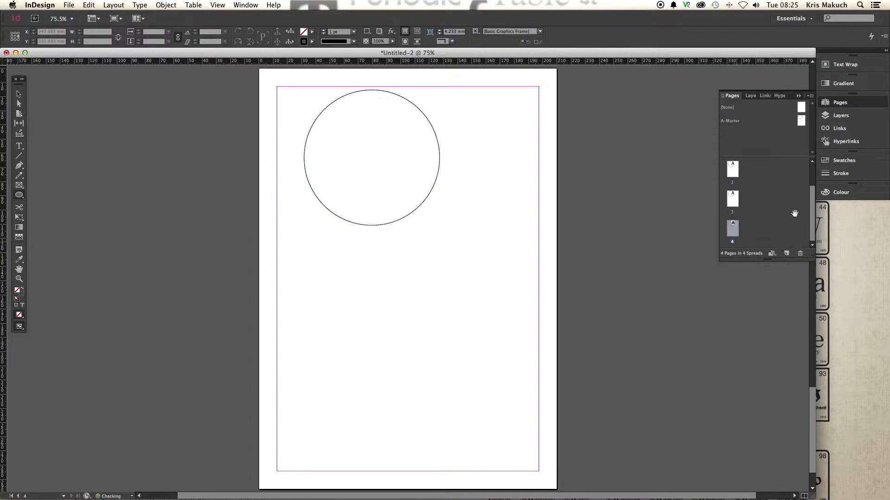
left_click(732, 198)
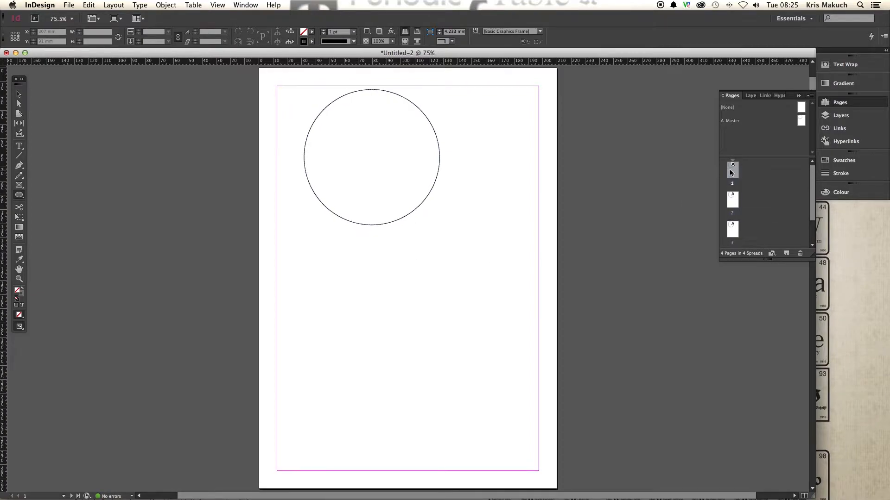
left_click(732, 170)
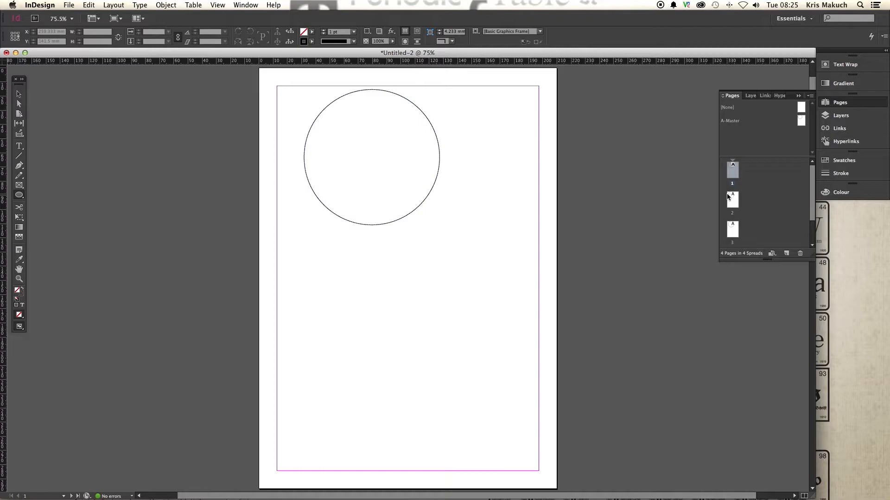
mouse_move(760, 186)
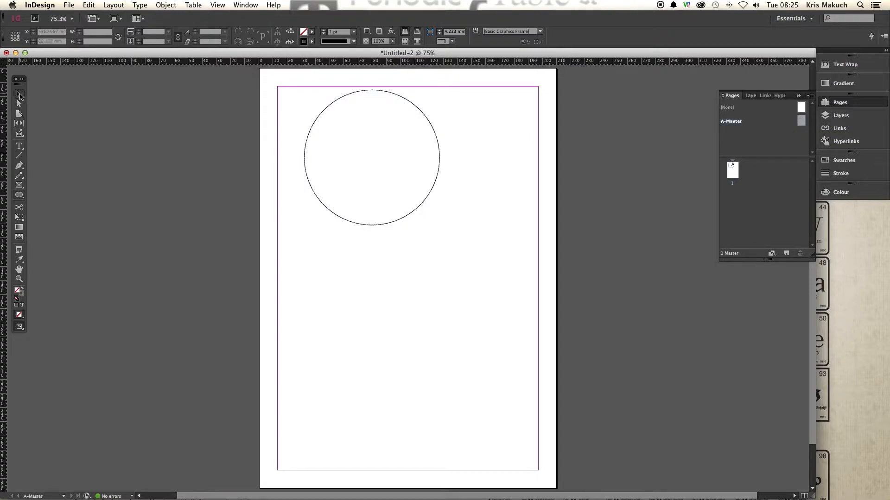
Replace the circle with a Helvetica Regular text frame reading 'Title' on A-Master.
key("Delete")
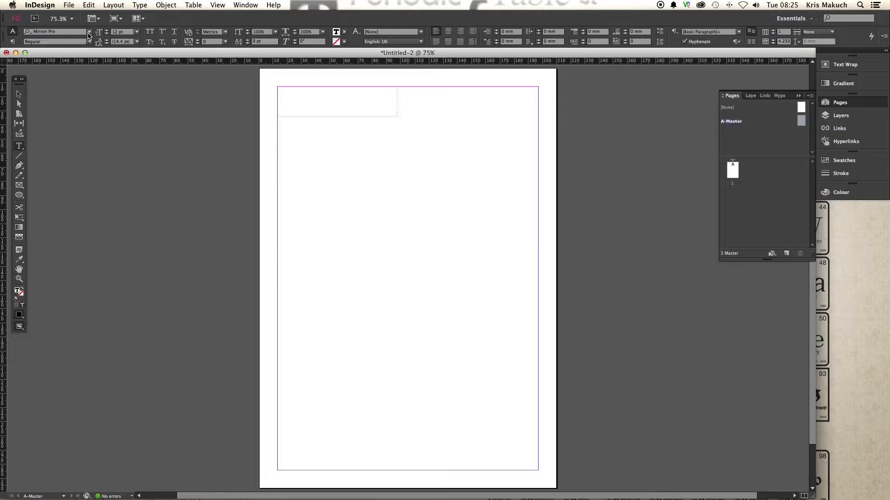
left_click(89, 31)
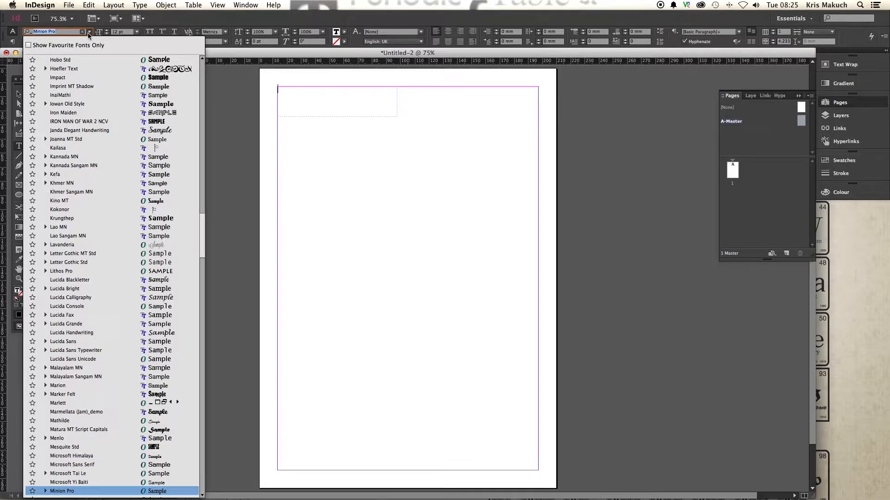
type("hel")
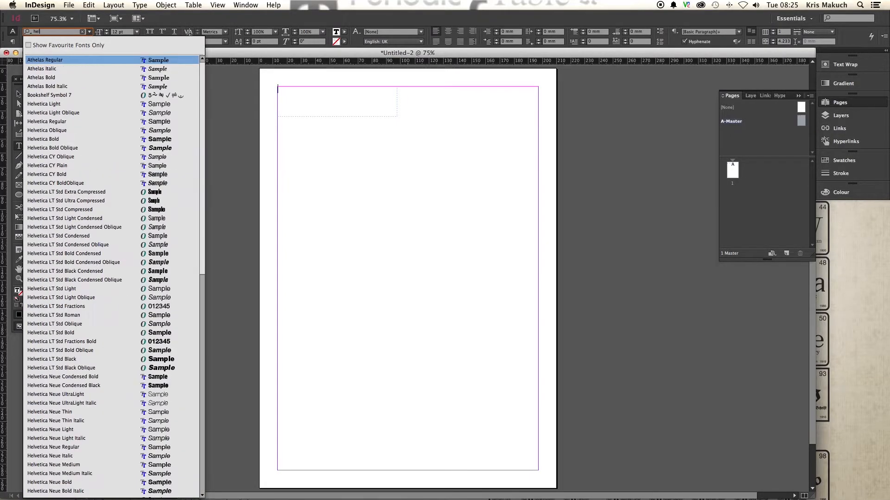
left_click(60, 368)
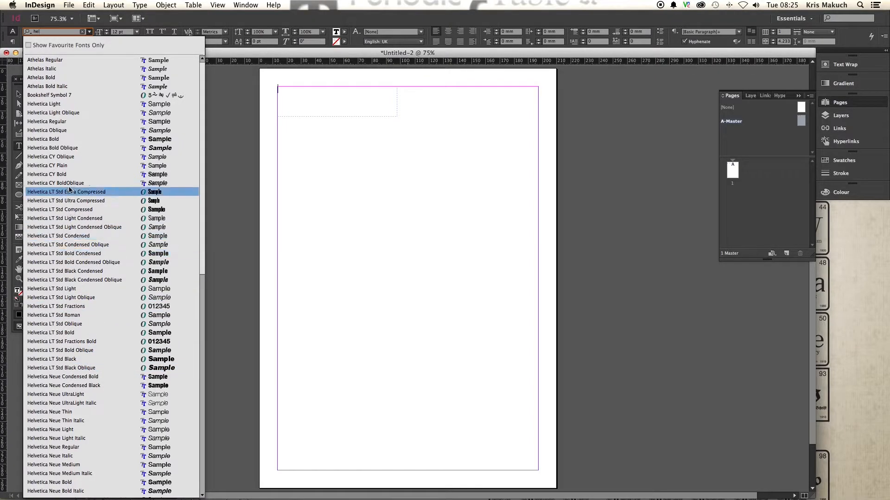
left_click(47, 121)
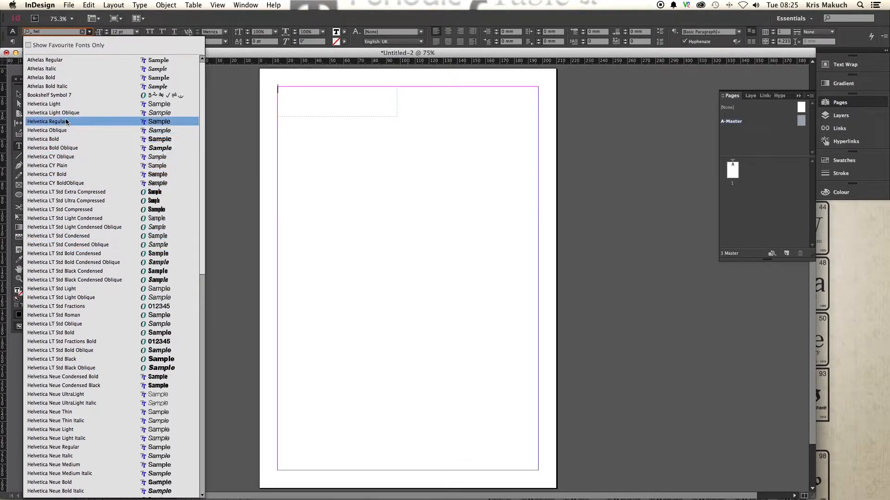
left_click(64, 121)
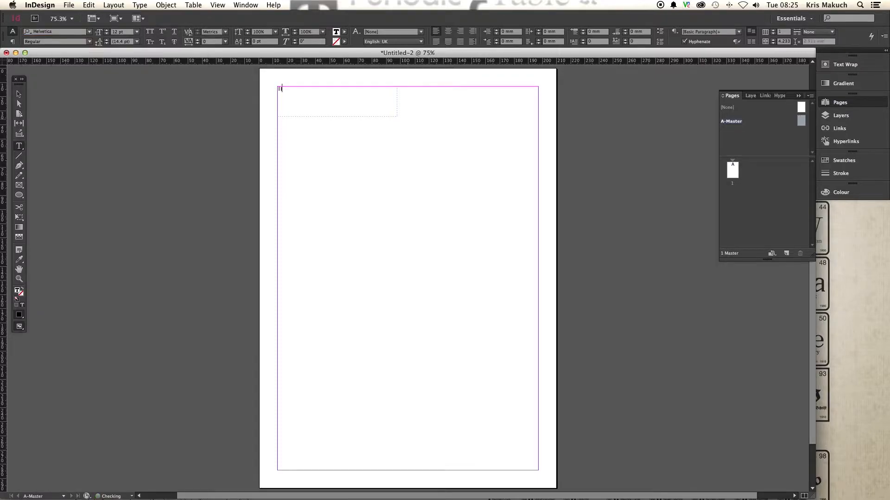
type("Title")
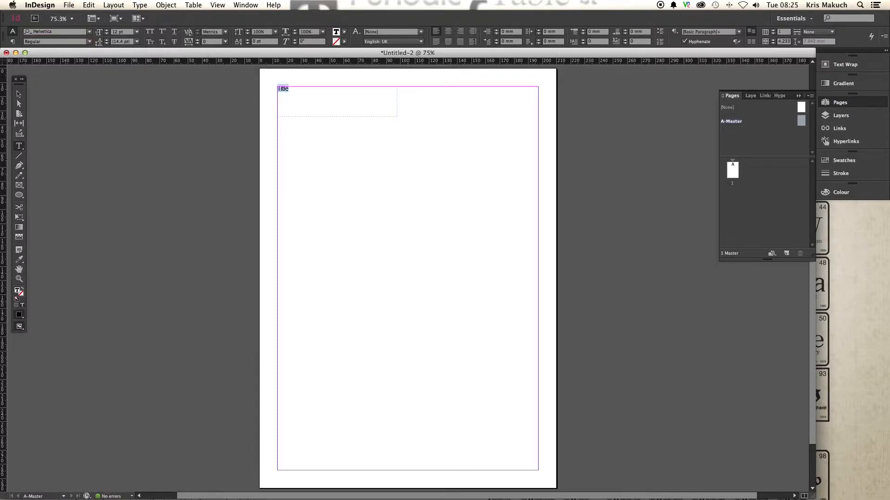
View page 1 to see the master text, then return to editing A-Master.
left_click(99, 28)
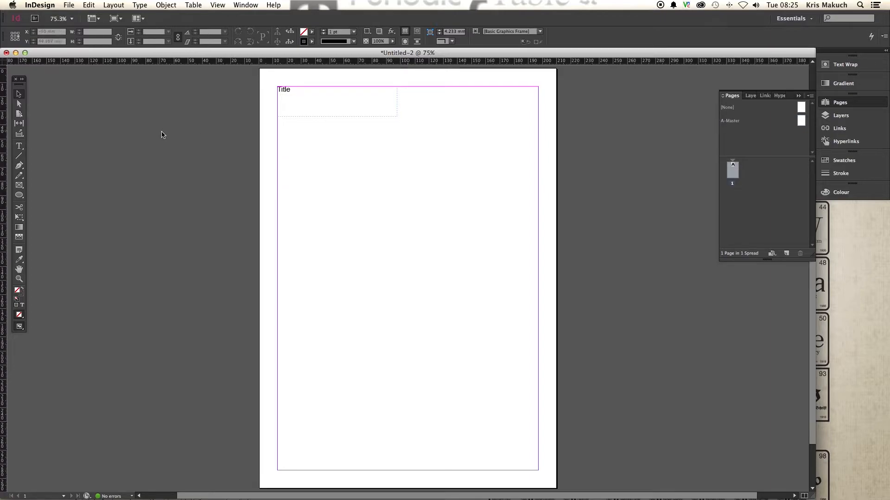
left_click(787, 254)
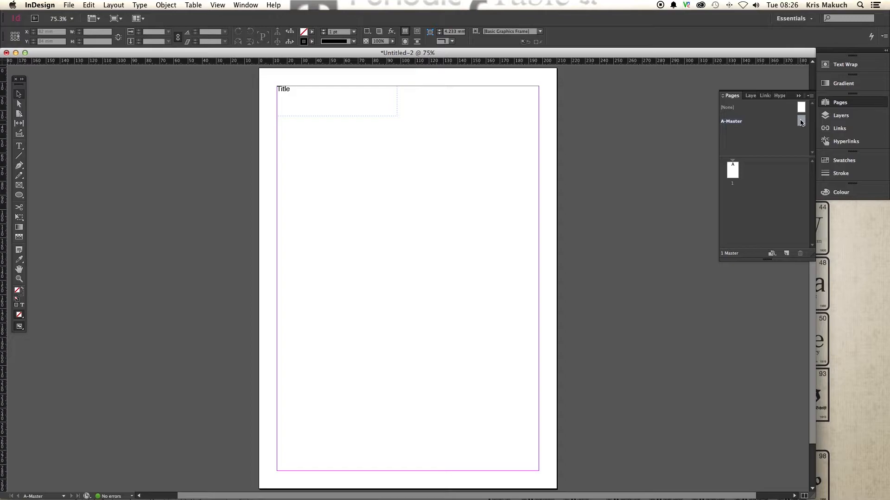
Insert a Current Page Number marker in a Helvetica text frame at the bottom-left of A-Master.
left_click(318, 107)
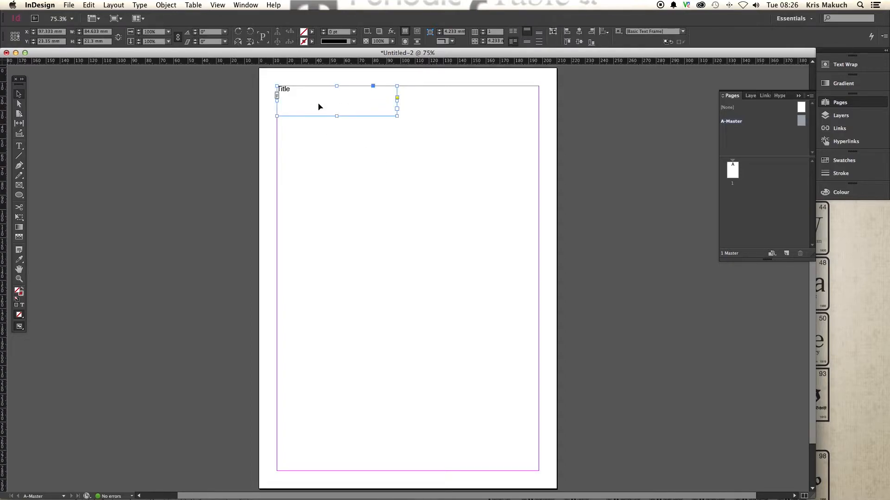
double_click(318, 101)
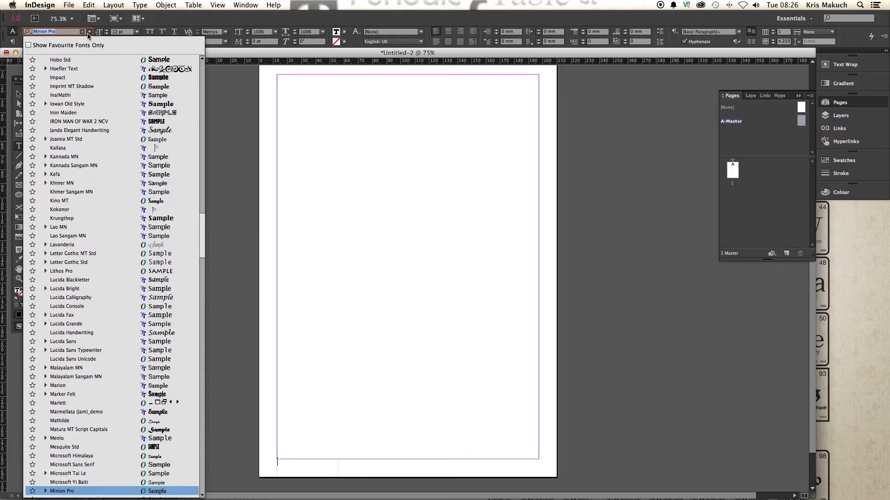
type("hel")
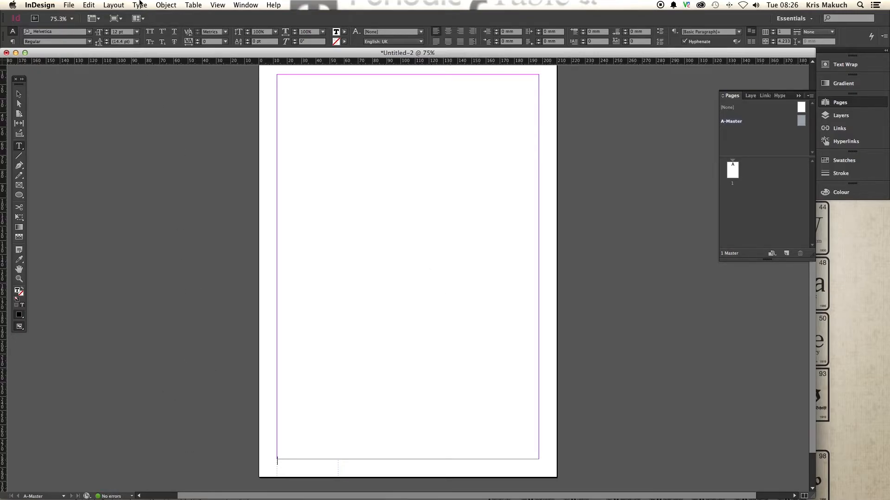
left_click(140, 5)
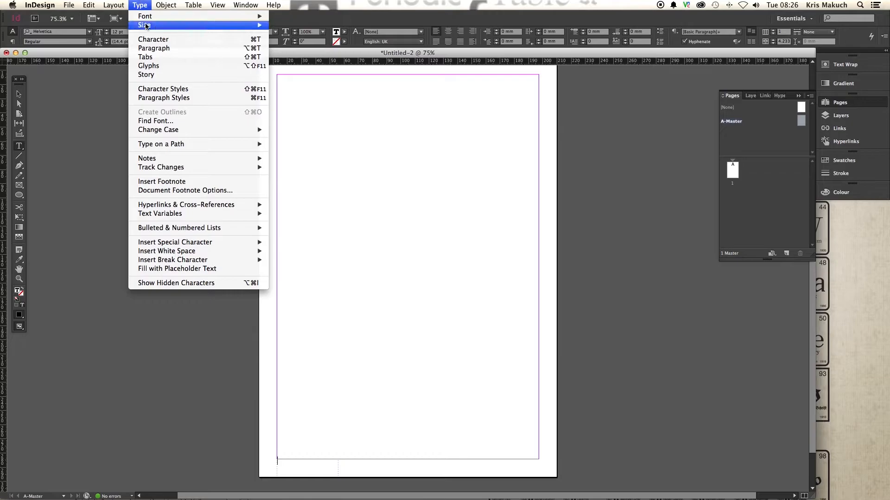
mouse_move(175, 242)
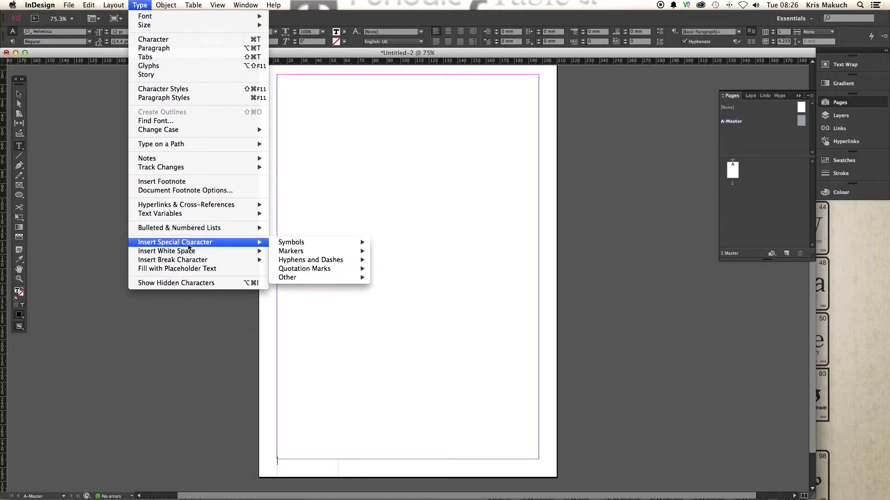
mouse_move(290, 251)
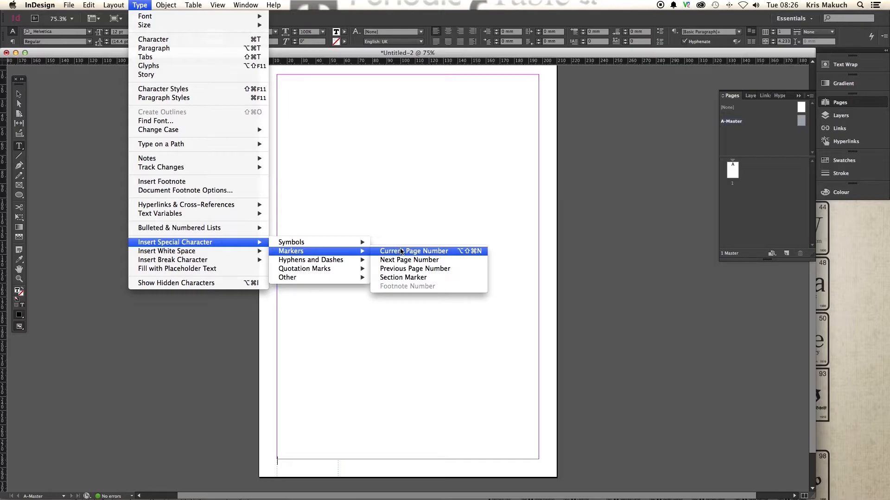
mouse_move(172, 259)
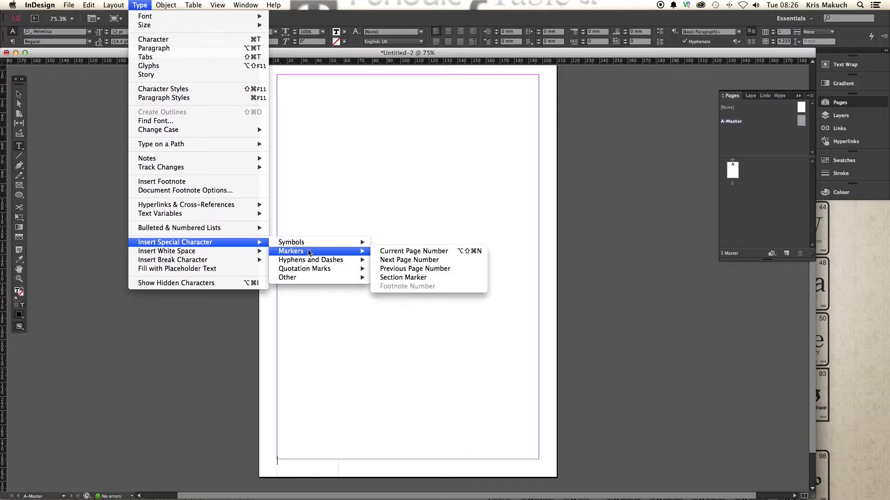
left_click(413, 251)
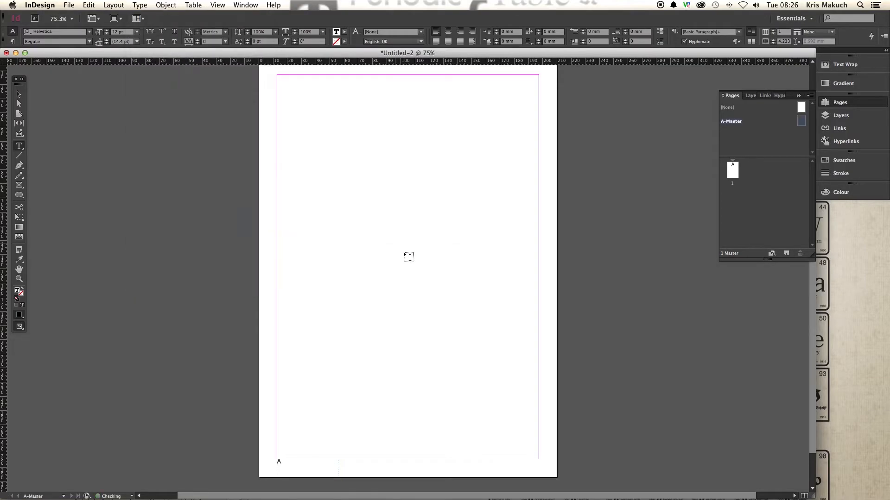
left_click_drag(278, 461, 339, 467)
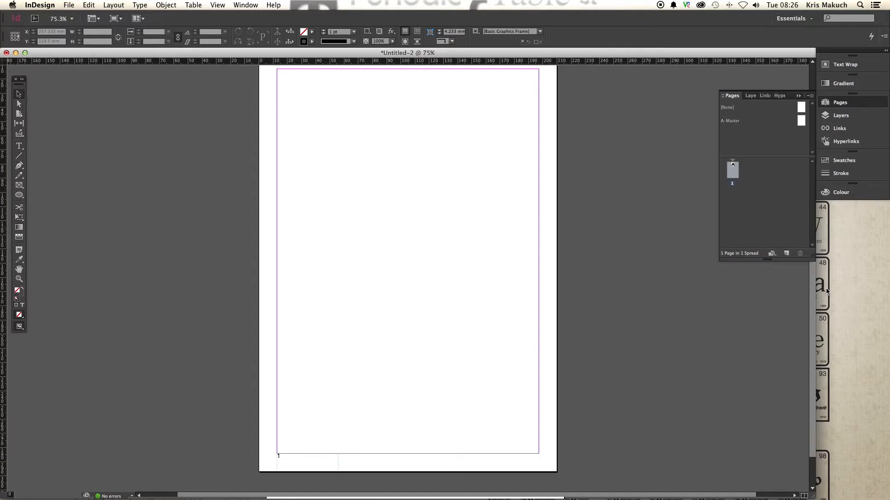
Add pages 2 and 3, return to A-Master and start creating a new master page.
left_click(786, 254)
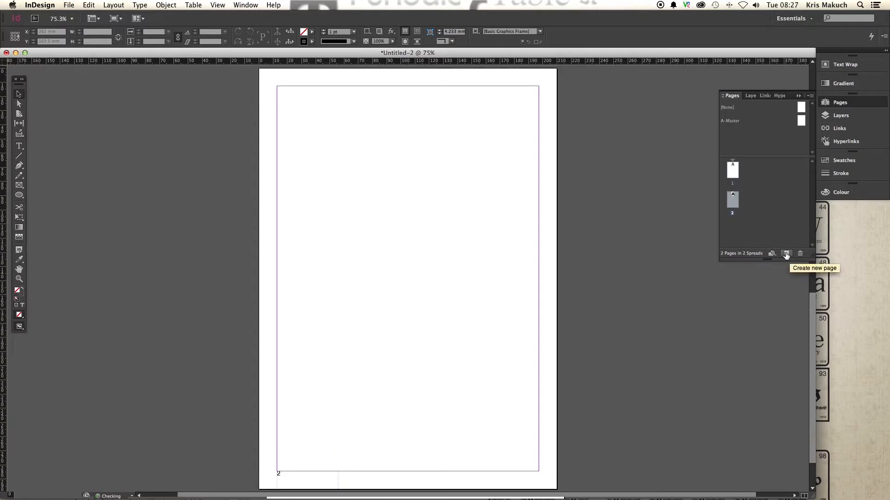
left_click(787, 254)
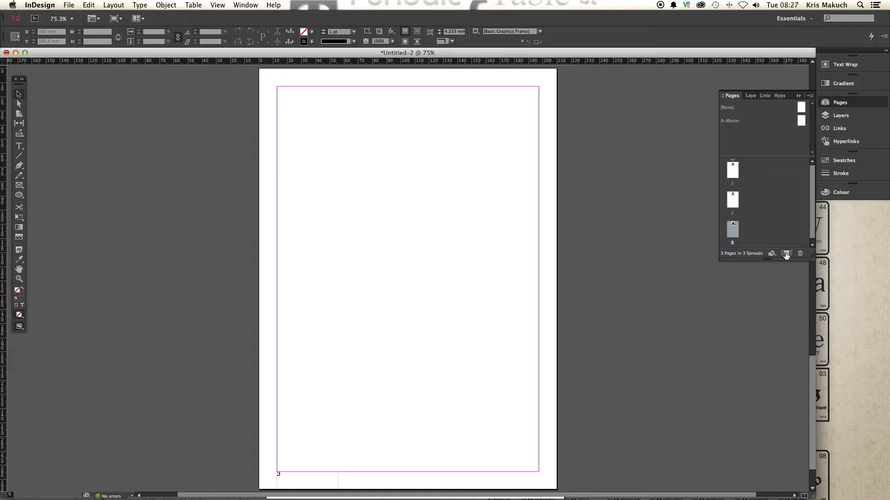
left_click(800, 254)
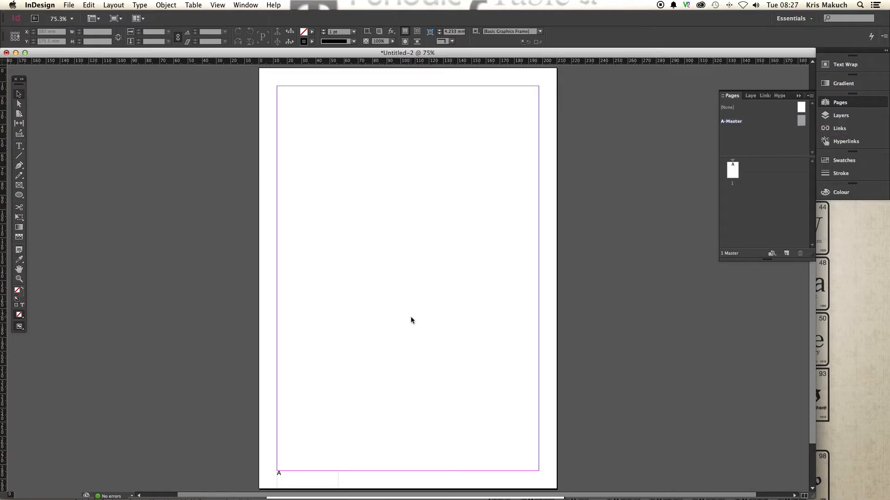
mouse_move(311, 292)
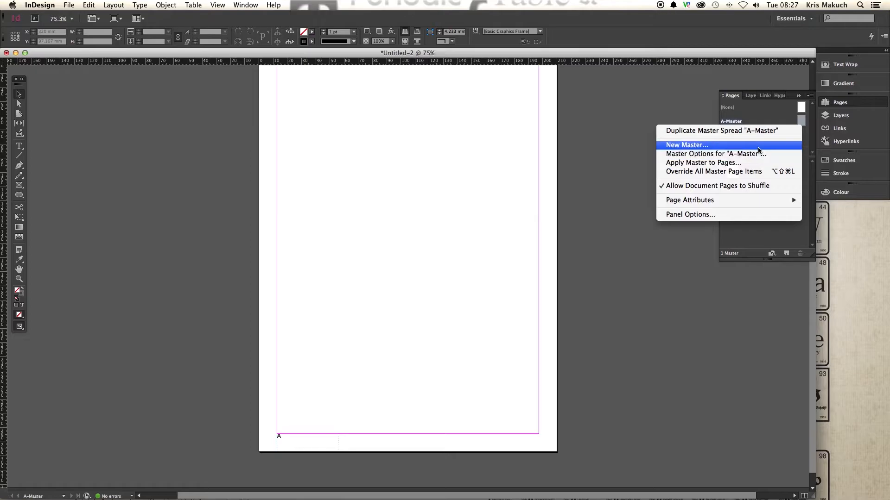
left_click(687, 144)
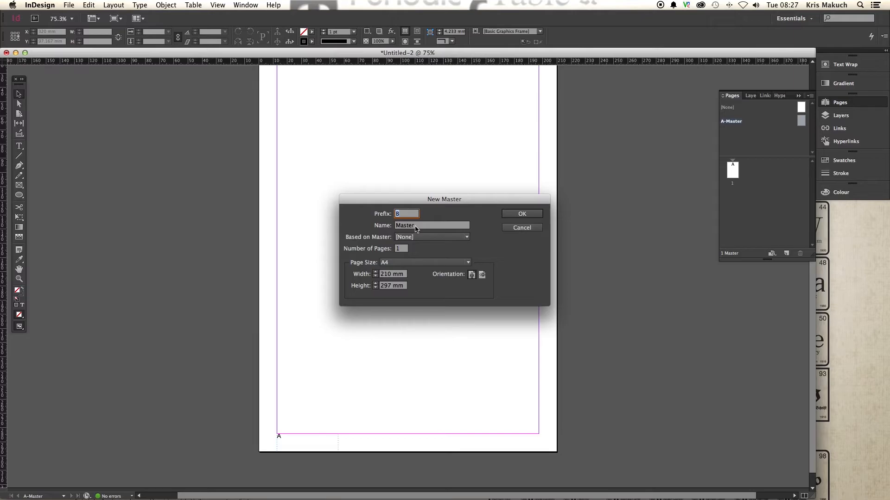
mouse_move(505, 223)
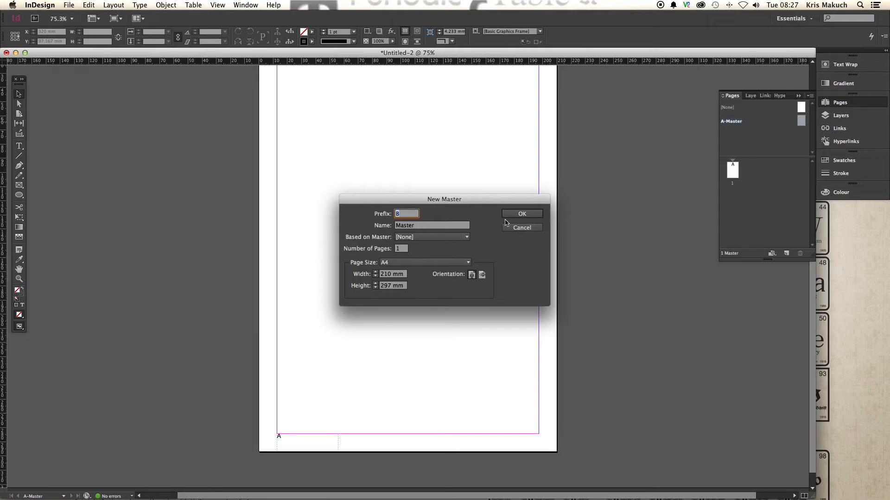
Confirm creating the B-Master with prefix B.
left_click(521, 214)
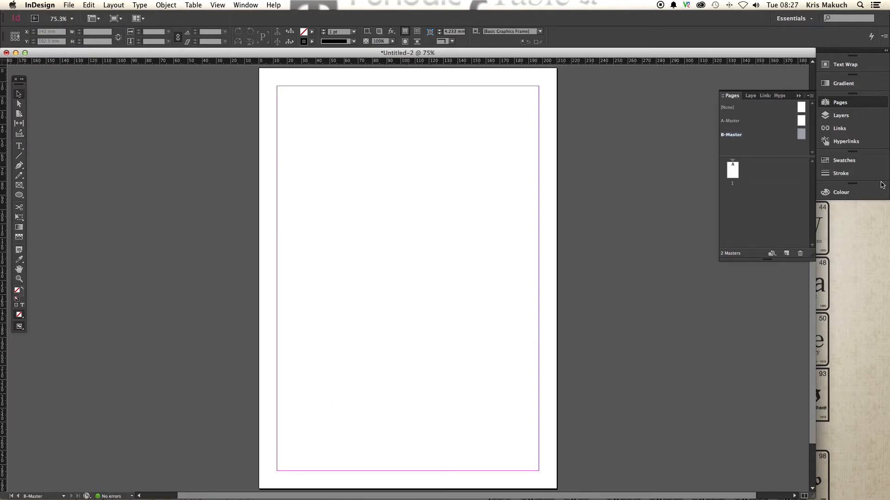
mouse_move(802, 126)
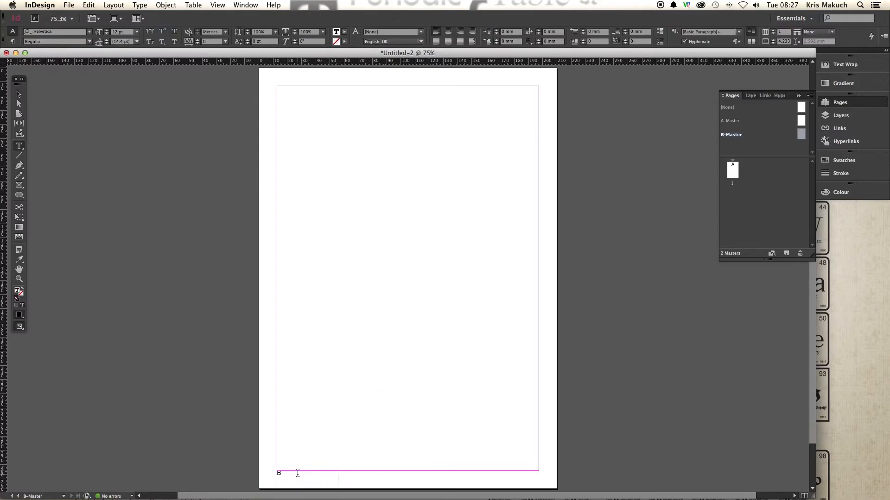
Colour the B-Master page-number marker navy and bring the Pages list back into view.
left_click(840, 192)
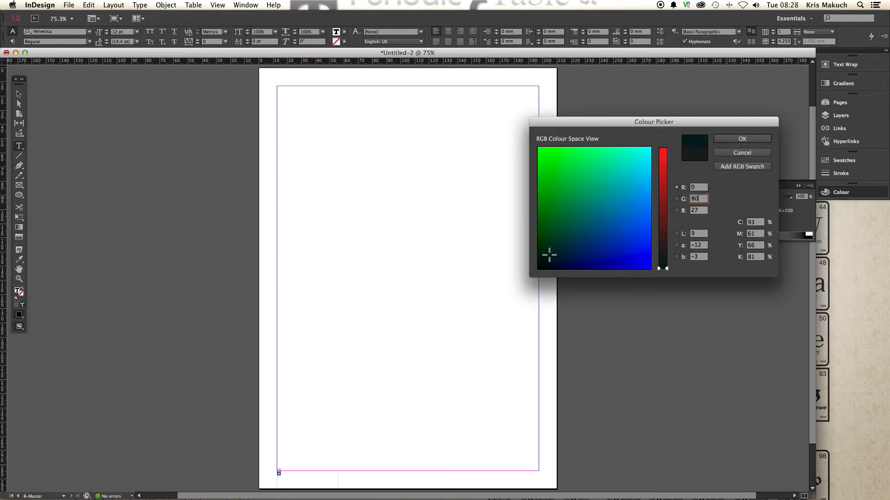
left_click(741, 138)
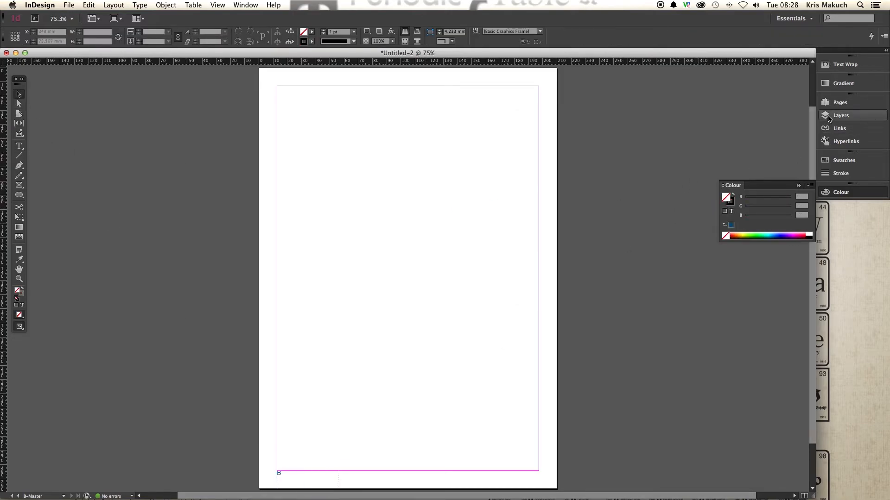
left_click(840, 102)
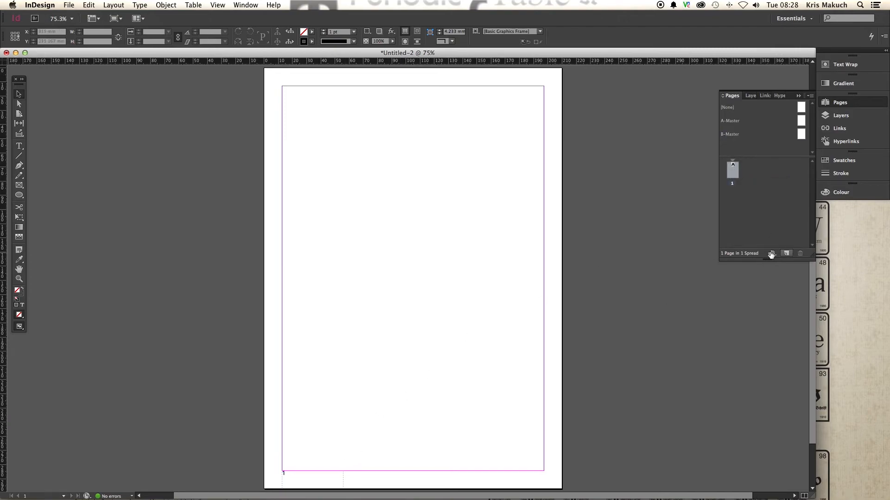
Add page 2, apply B-Master to it, and return to page 1.
left_click(787, 253)
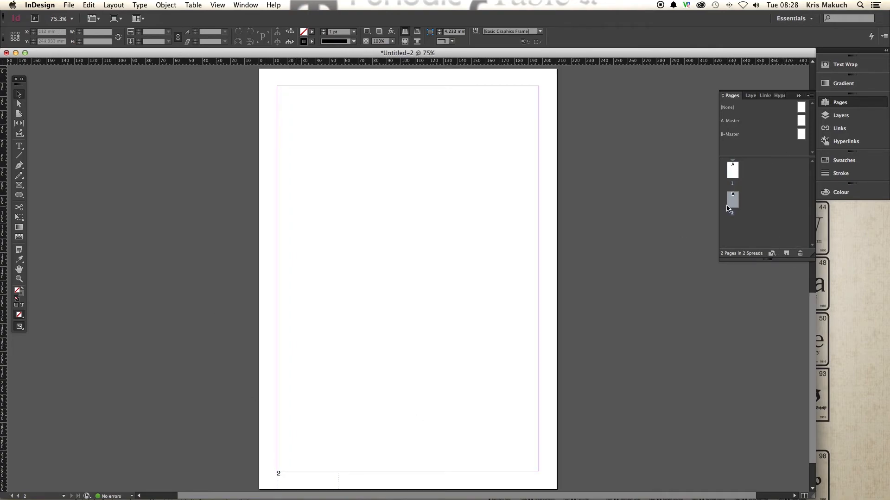
mouse_move(732, 205)
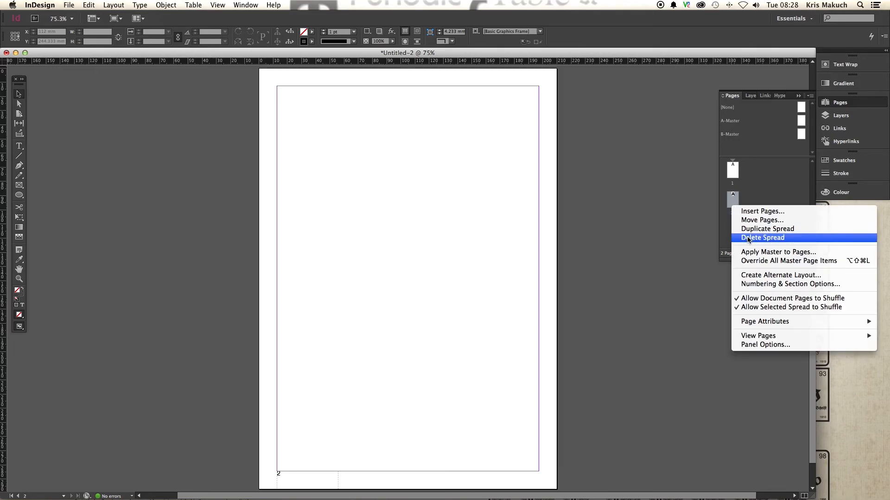
mouse_move(778, 252)
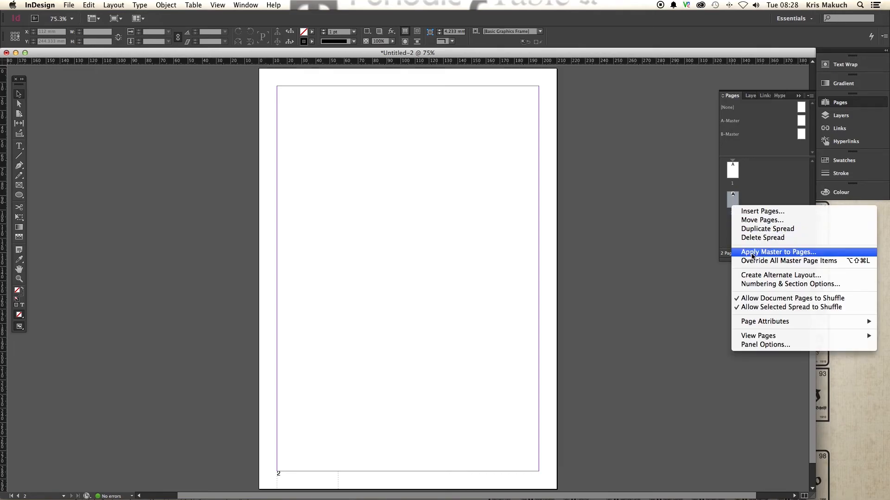
left_click(778, 252)
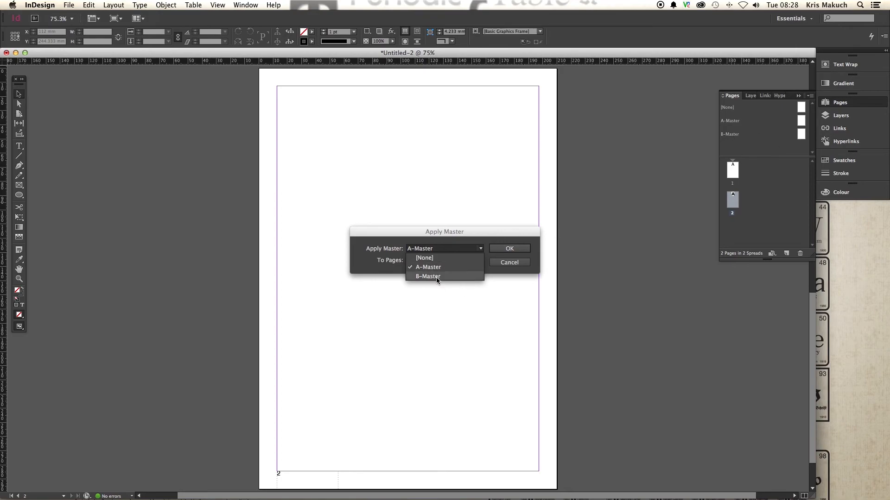
left_click(428, 276)
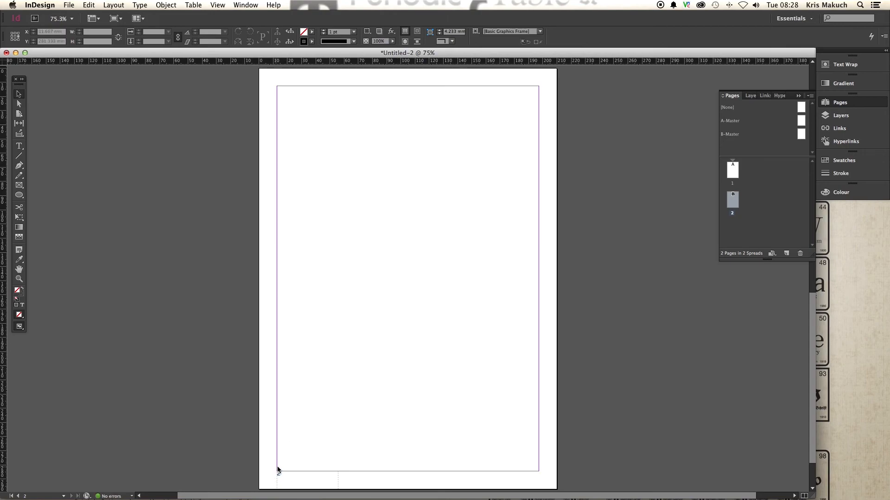
left_click(732, 170)
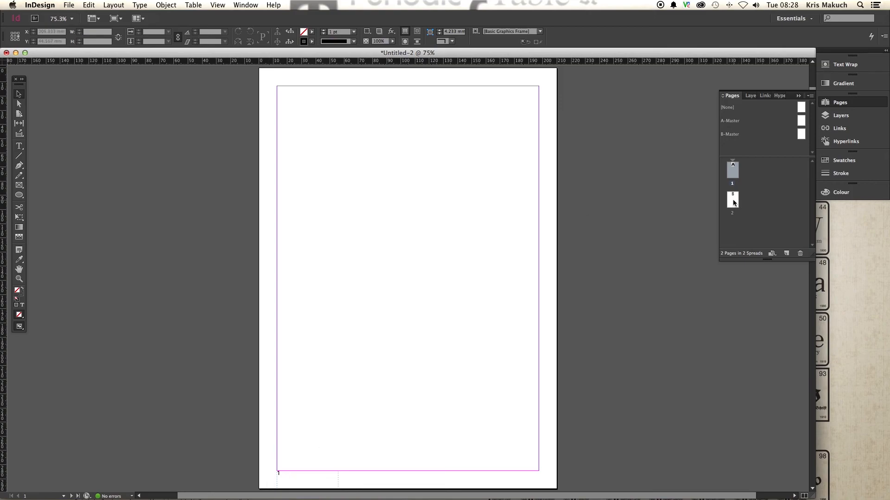
left_click(732, 199)
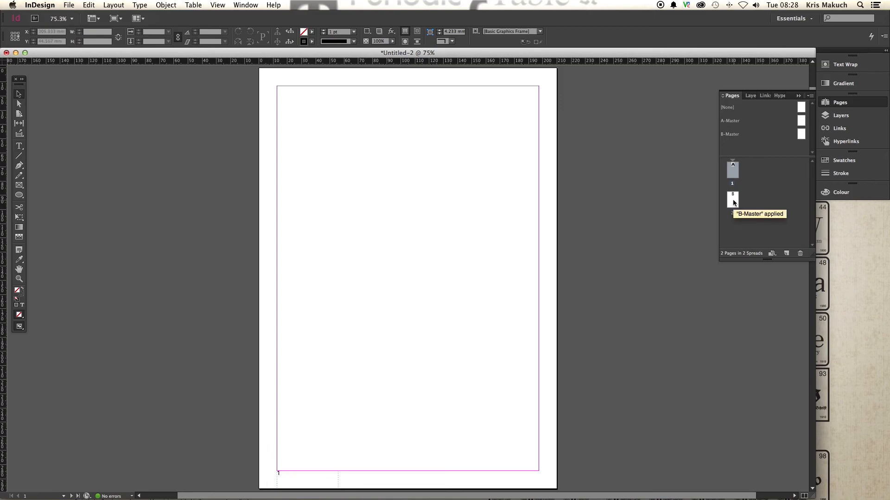